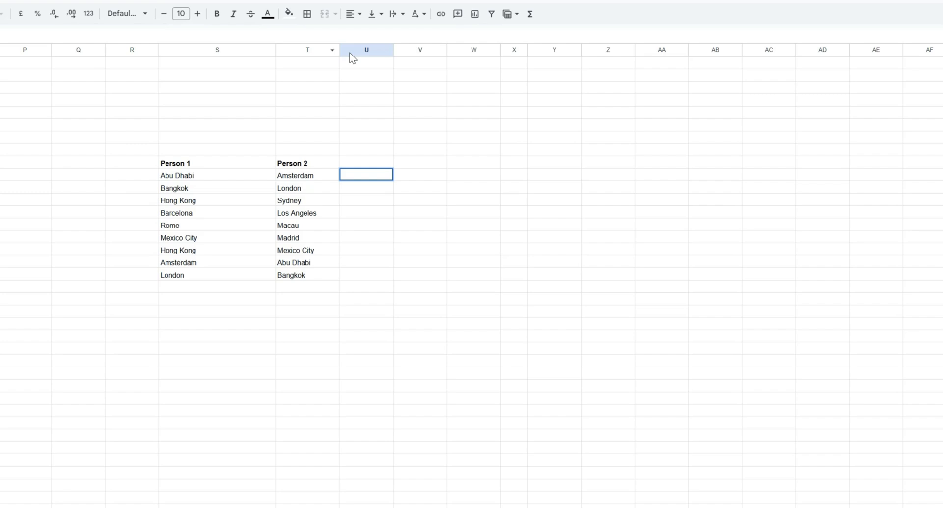
- Start =FILTER( in U10 with range S10:S18 and begin the ISNA( condition
type("=F")
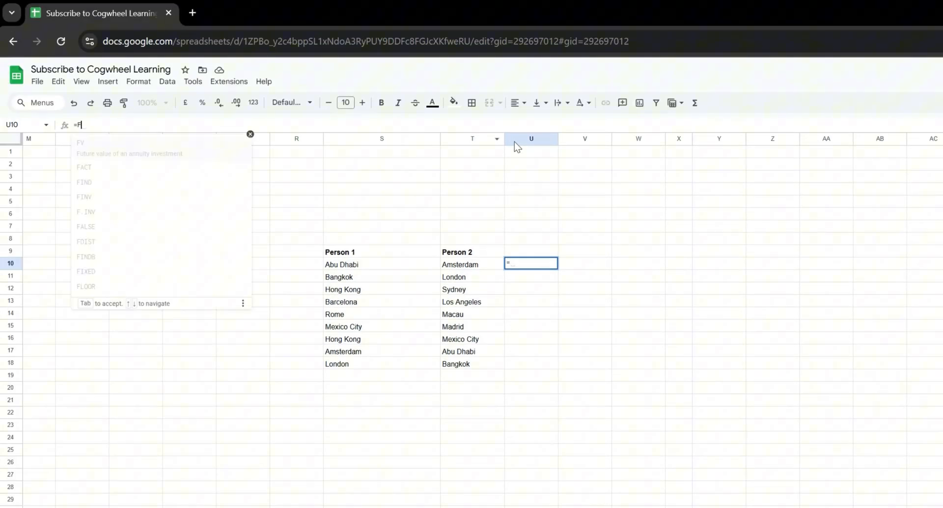
type("ILTER(")
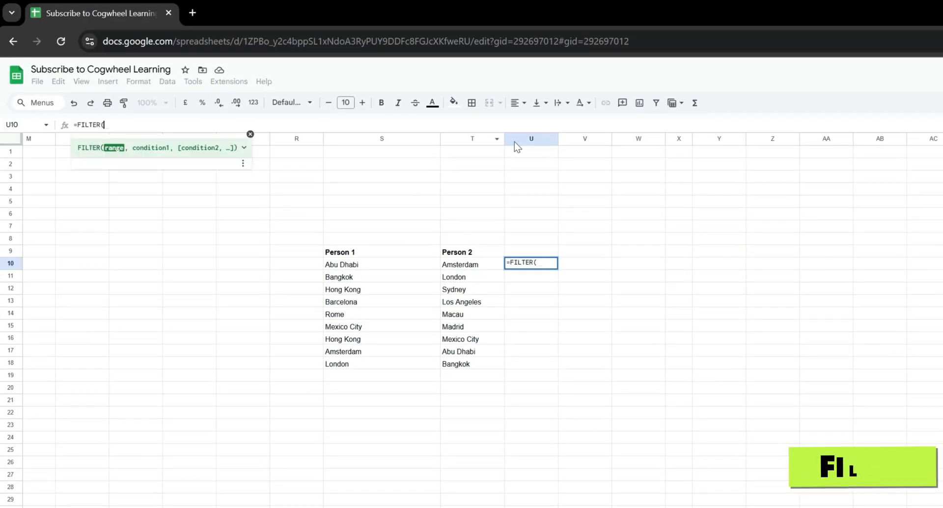
left_click_drag(341, 265, 341, 364)
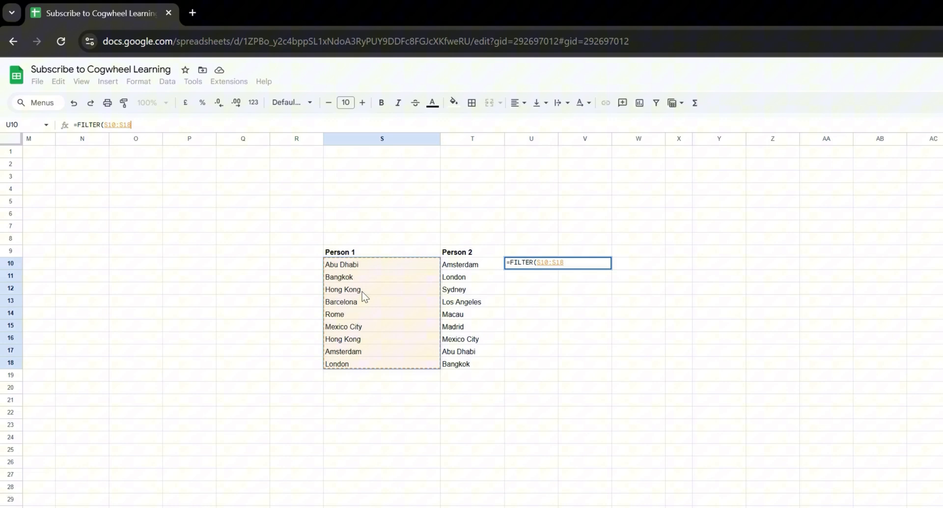
type(",")
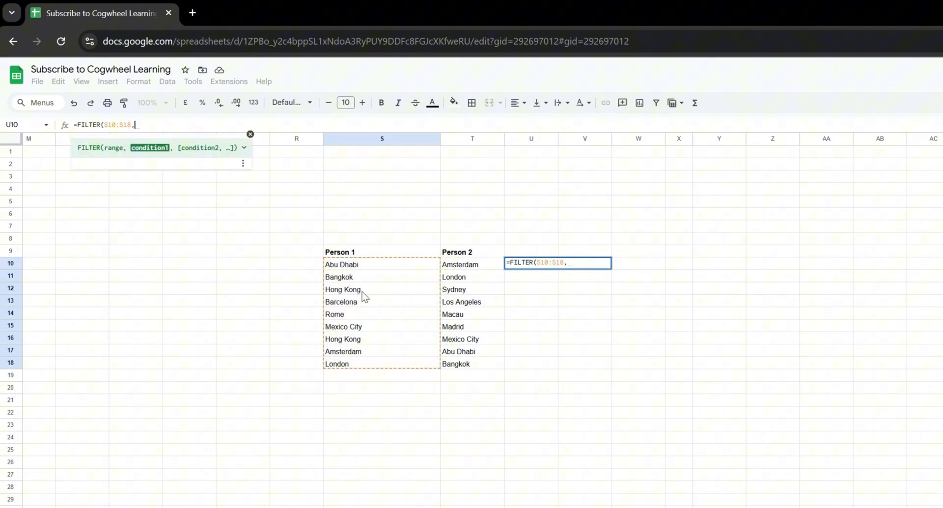
type("ISNA(")
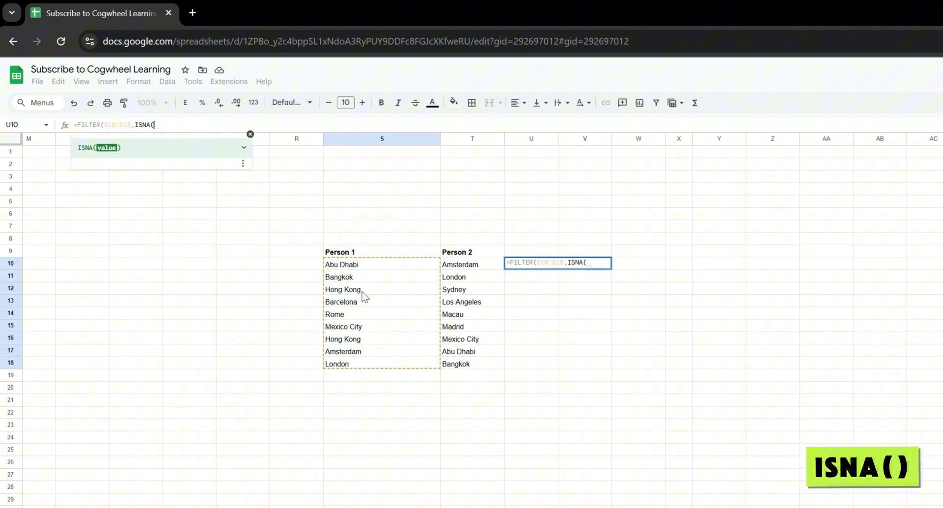
- Complete the condition as VLOOKUP(T10:T18,S10:S18,1,0))) so U10 returns the missing cities
type("VLOOKUP(T10:T18")
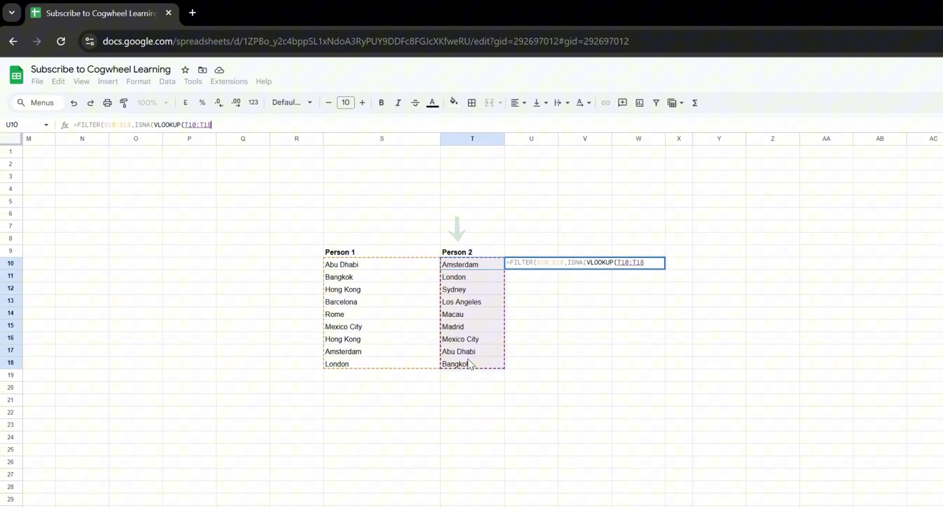
type(",")
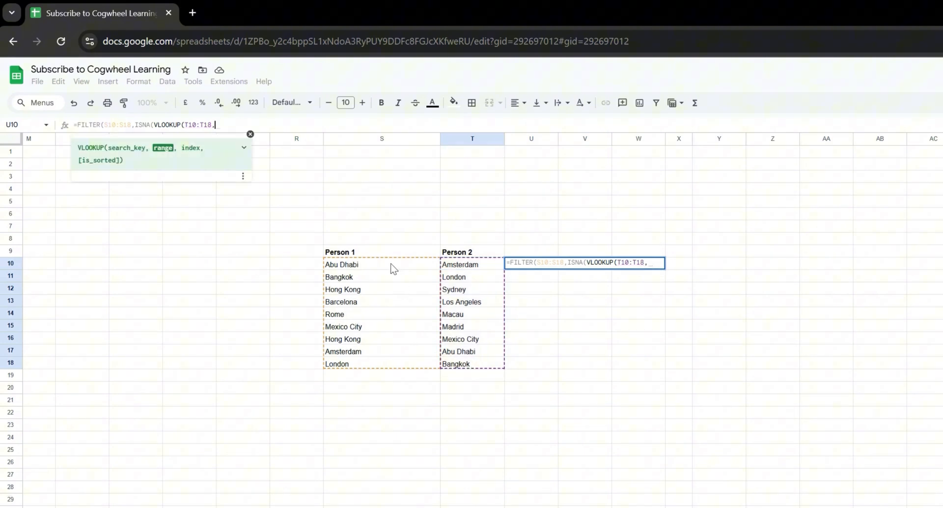
left_click_drag(342, 265, 342, 364)
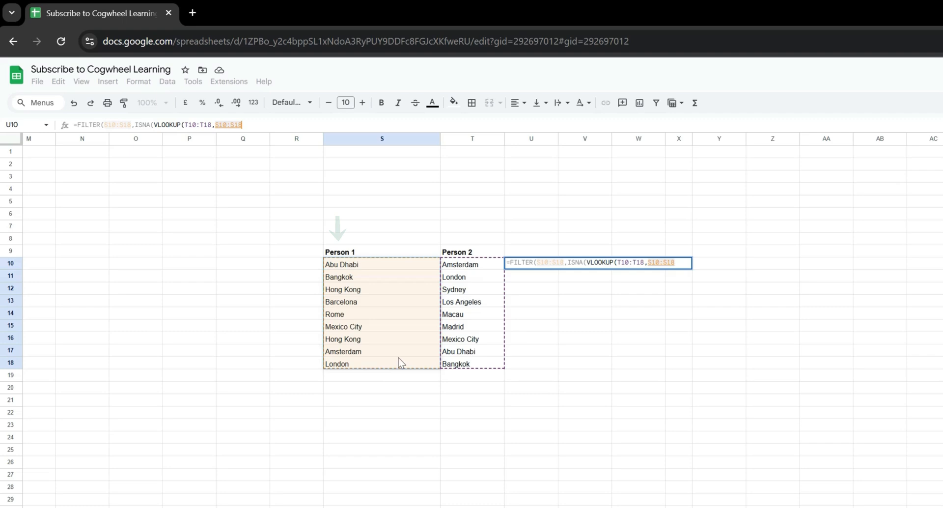
type(",1,")
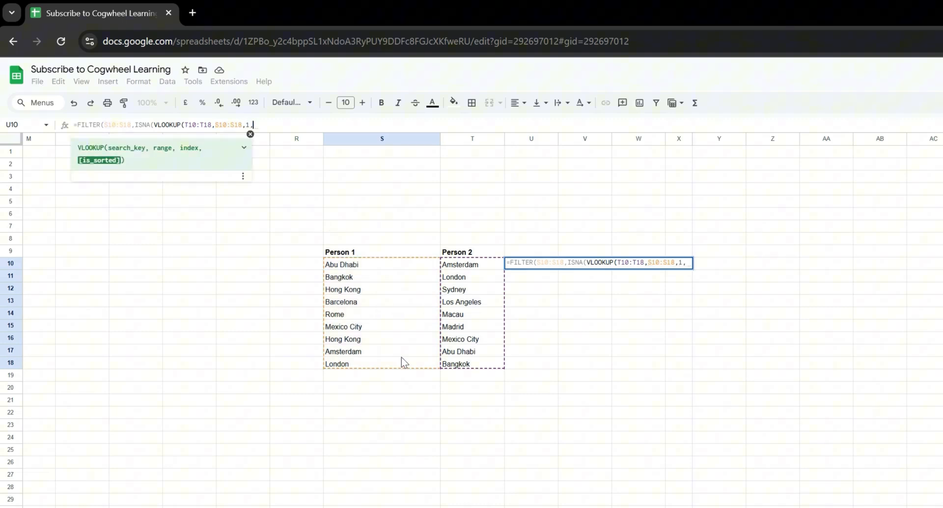
type("0))")
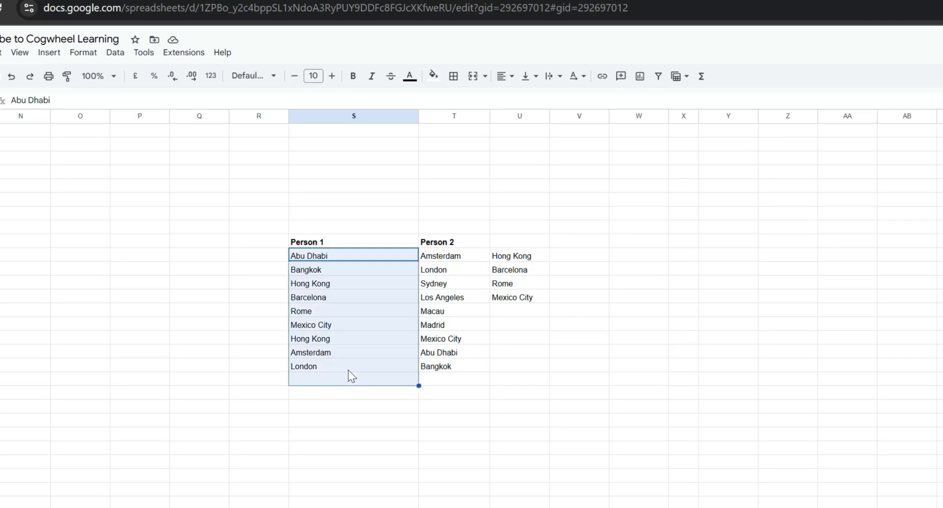
- Review the Person 1 and Person 2 city lists against the four cities returned in column U
left_click(441, 255)
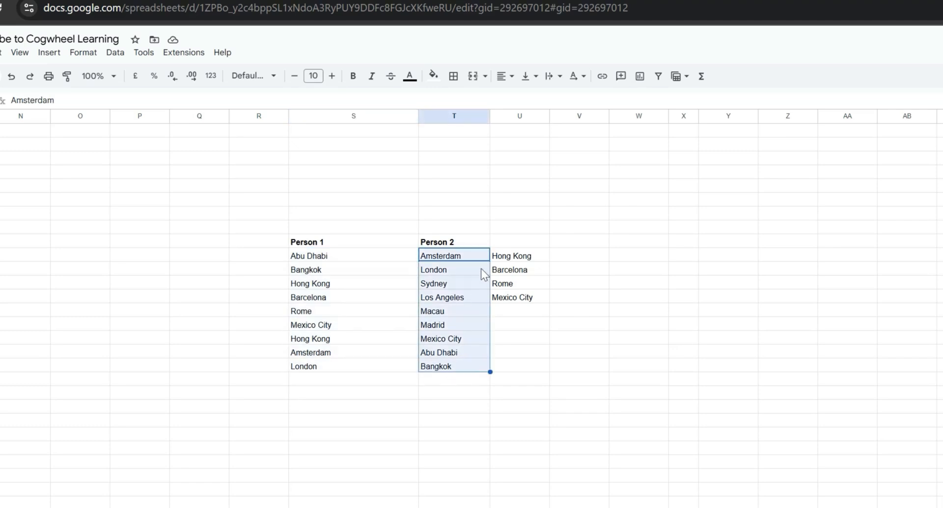
left_click(519, 255)
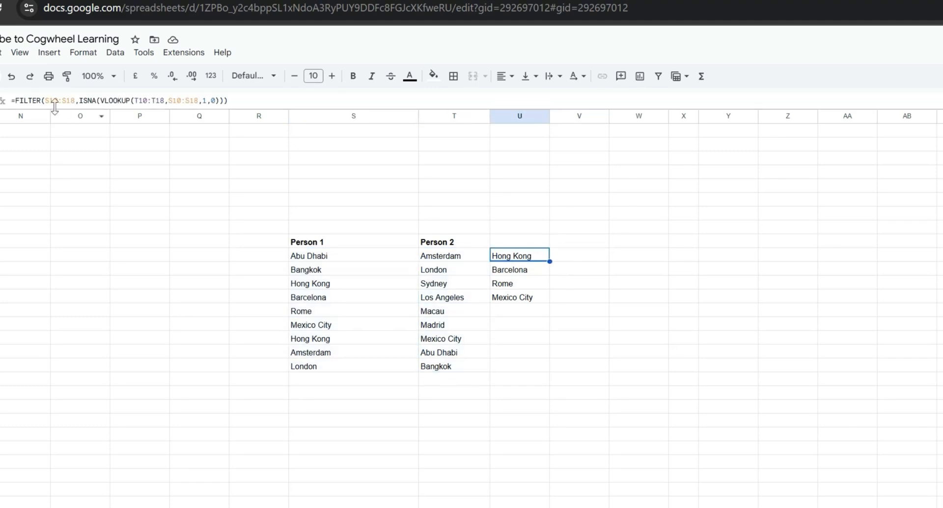